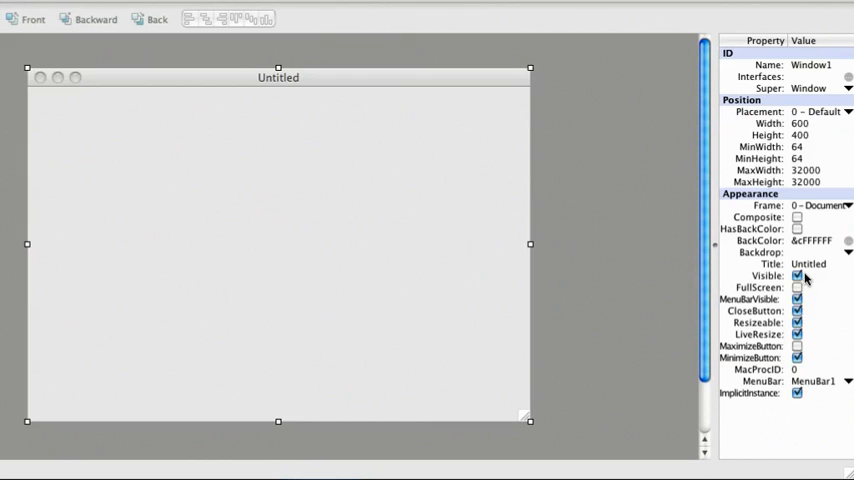
Step: Set the window Title to Browser and its Placement to Main Screen
left_click(816, 264)
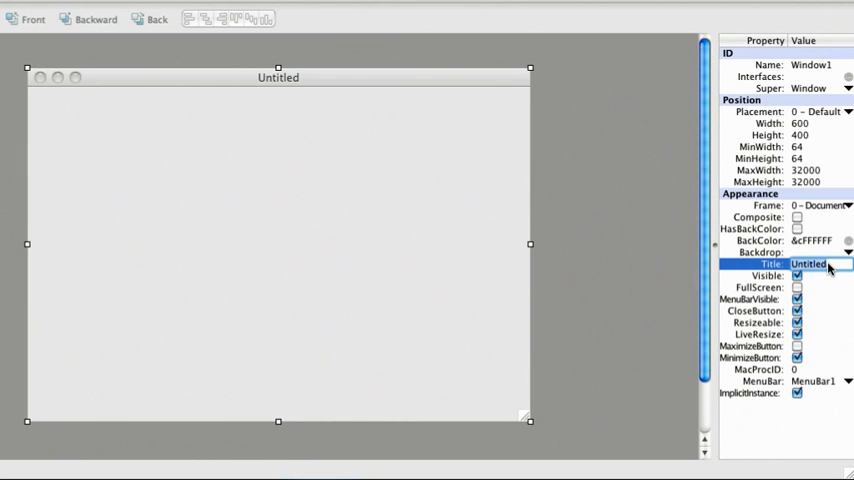
type("Browser")
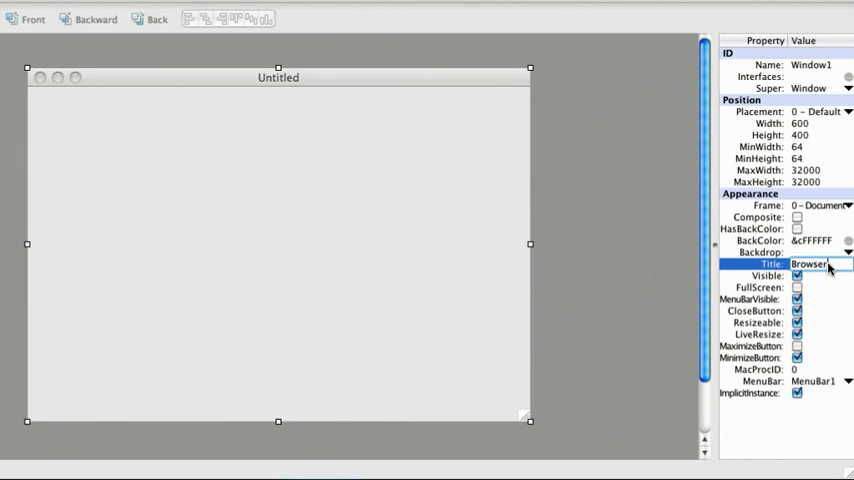
key("Return")
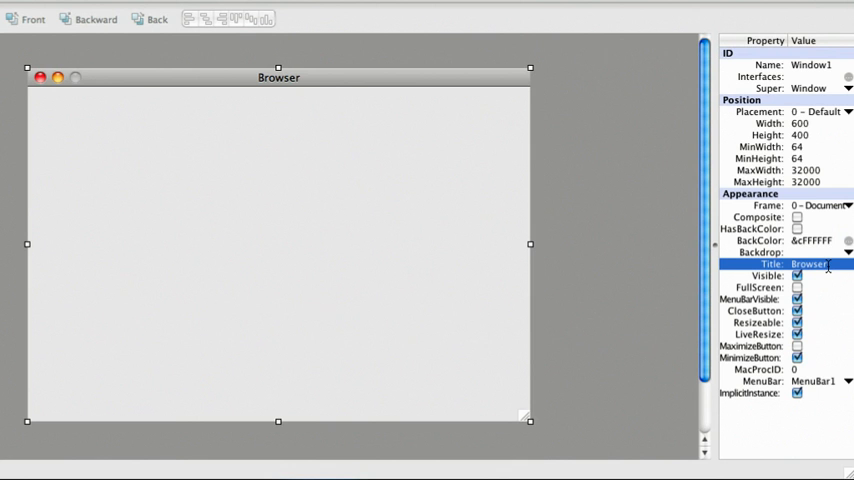
left_click(848, 112)
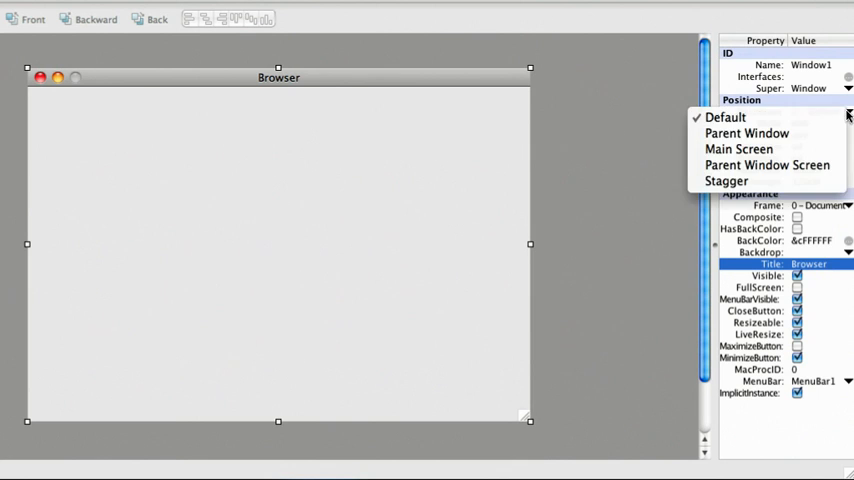
mouse_move(748, 148)
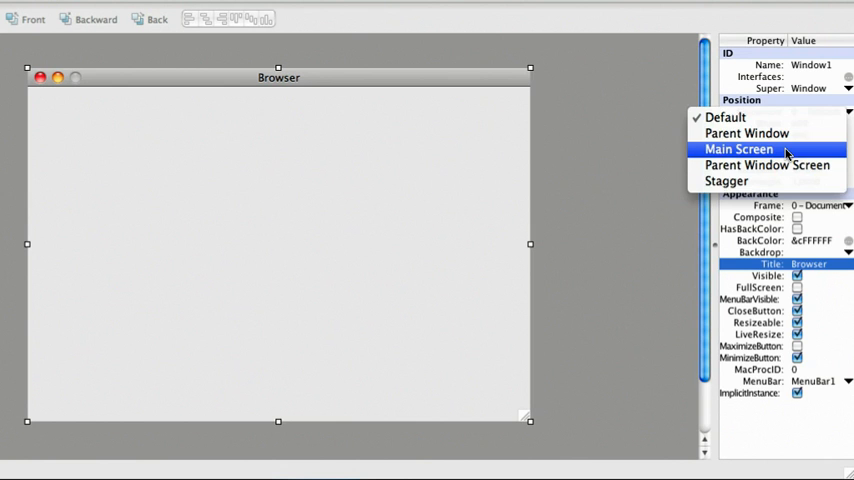
left_click(740, 148)
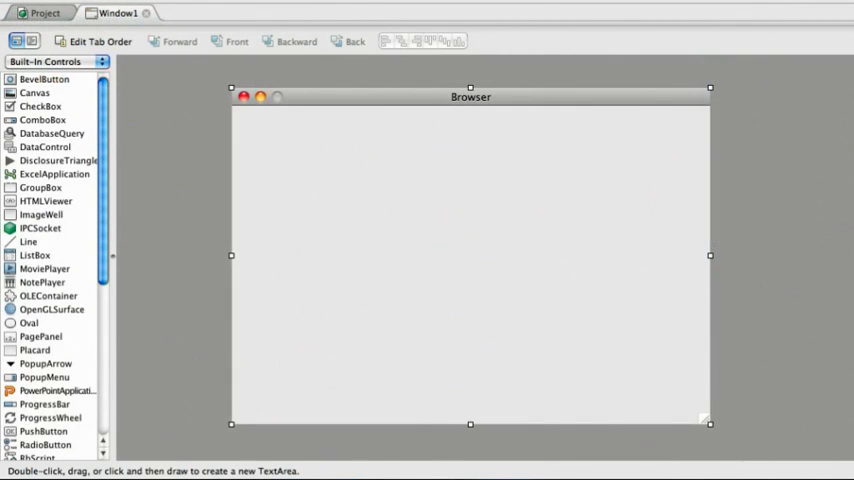
Step: Place a TextField and a Go-captioned PushButton along the top row, widening the field toward the button
scroll("down", 3)
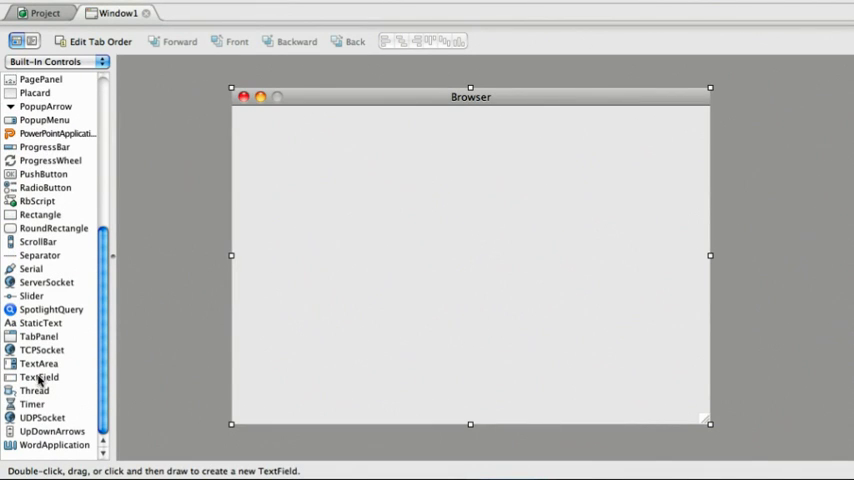
left_click_drag(248, 122, 312, 144)
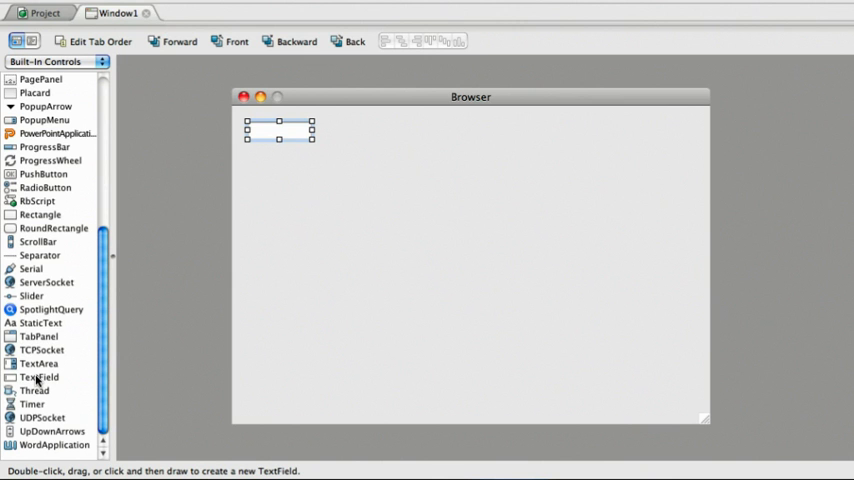
mouse_move(32, 296)
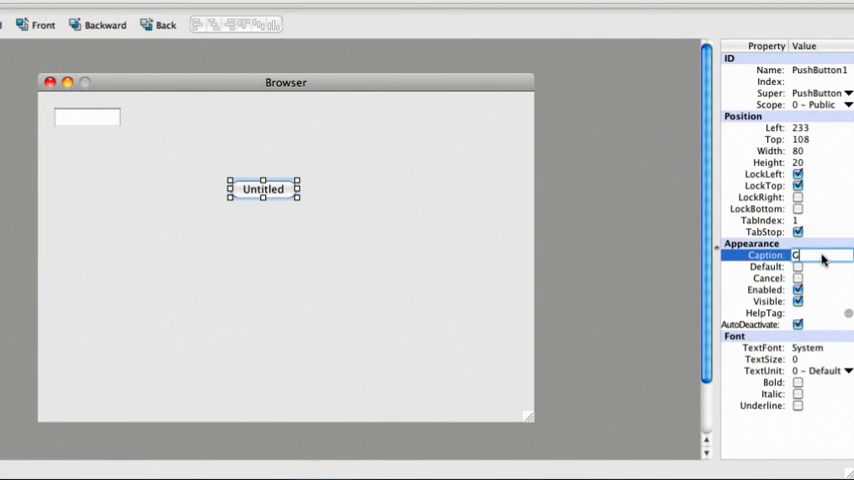
type("Go")
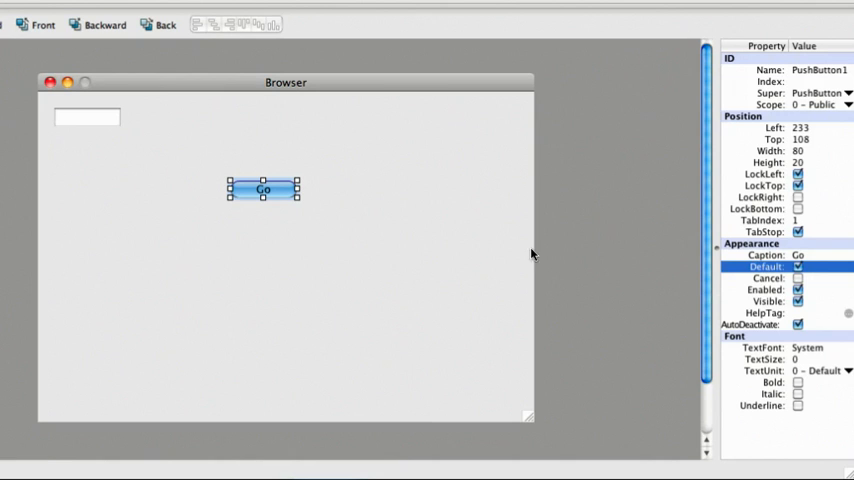
left_click_drag(264, 188, 464, 118)
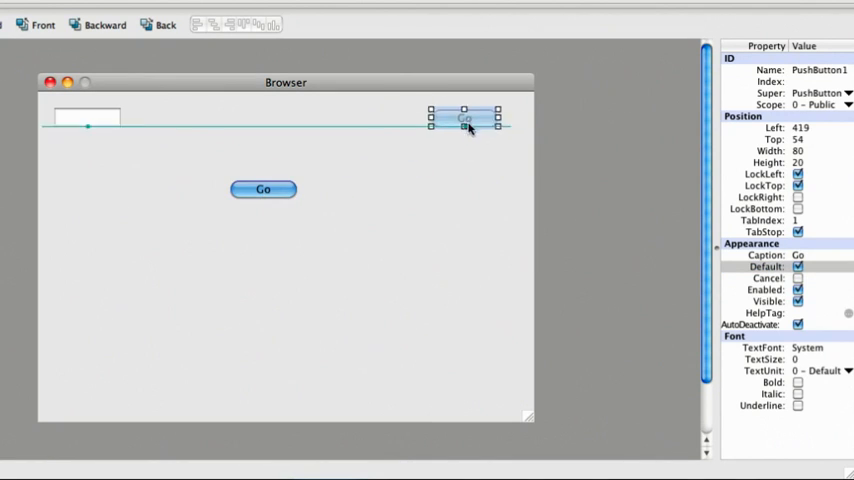
left_click_drag(464, 118, 484, 114)
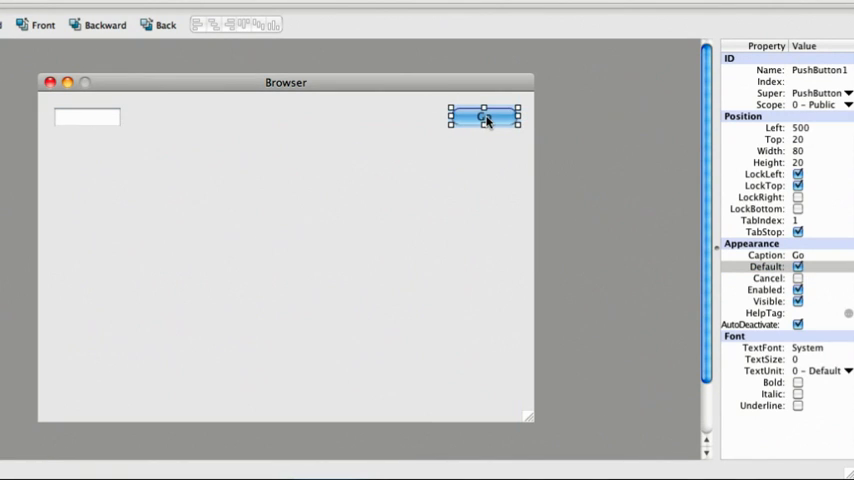
left_click(88, 122)
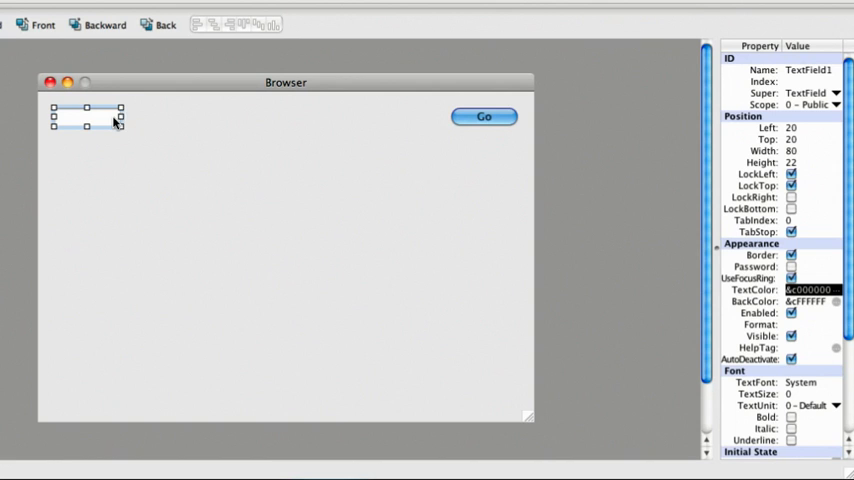
left_click_drag(120, 116, 432, 116)
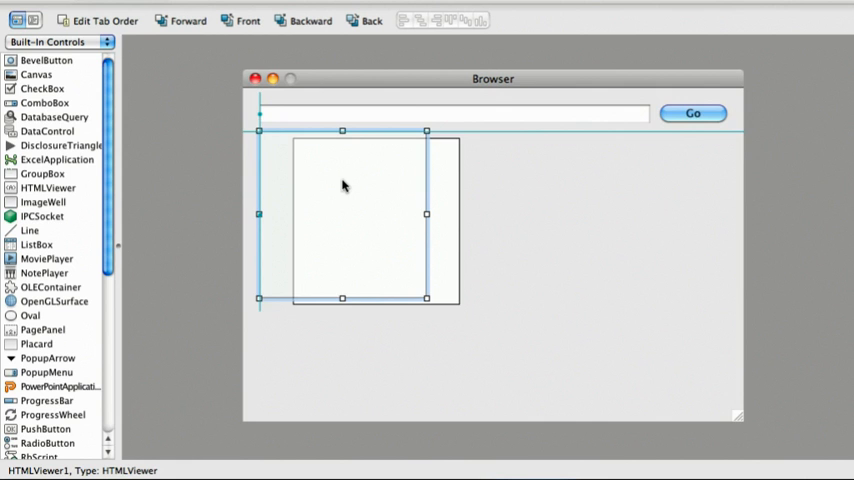
Step: Place an HTMLViewer below the top row and stretch it to fill the window
left_click_drag(426, 296, 566, 378)
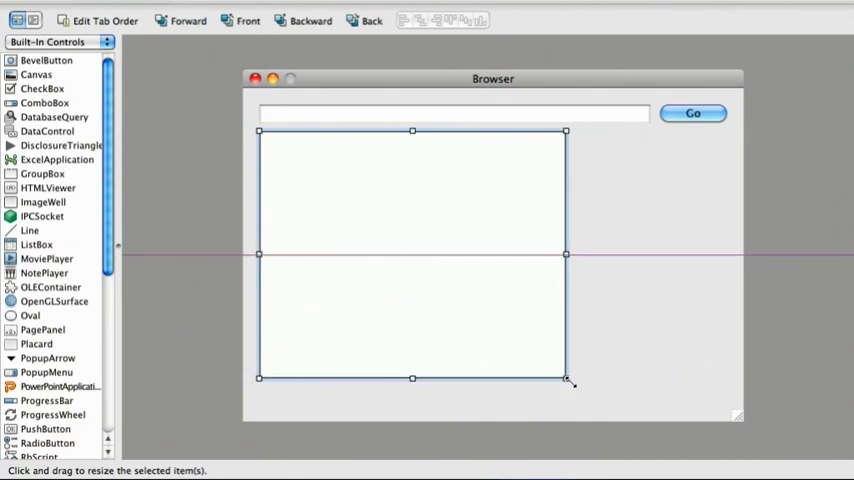
left_click_drag(572, 378, 724, 408)
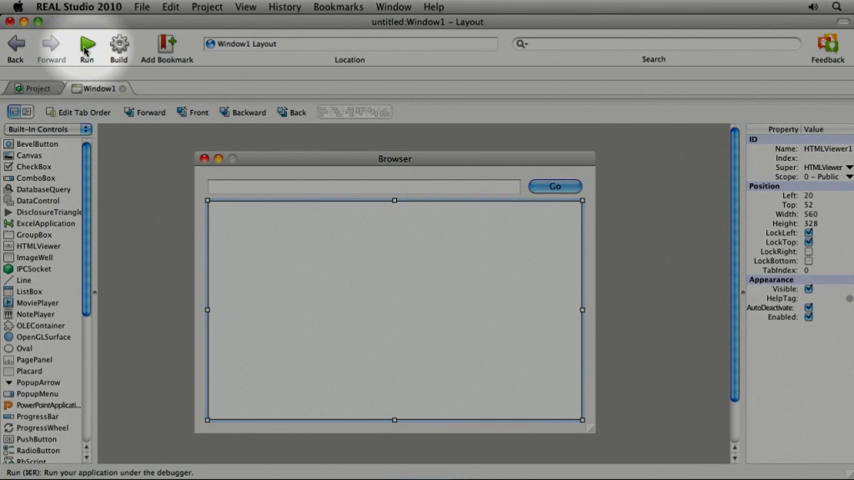
Step: Run the app in debug mode and resize its window to test the layout
left_click(88, 46)
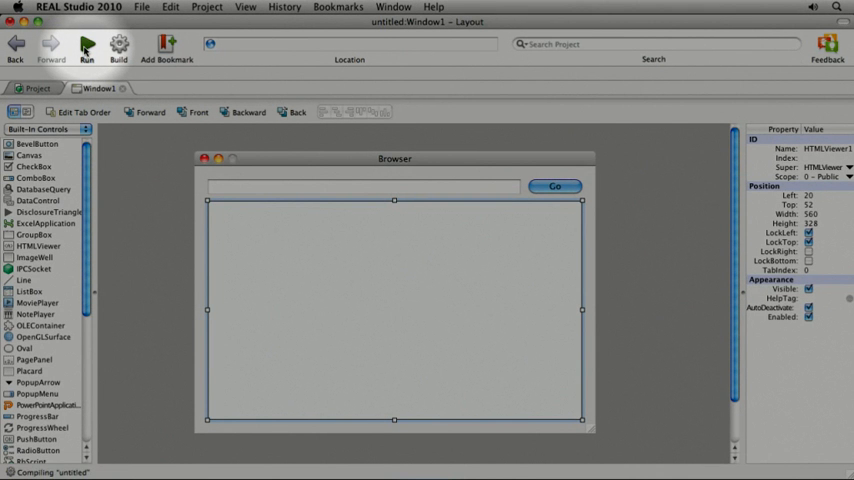
left_click(90, 44)
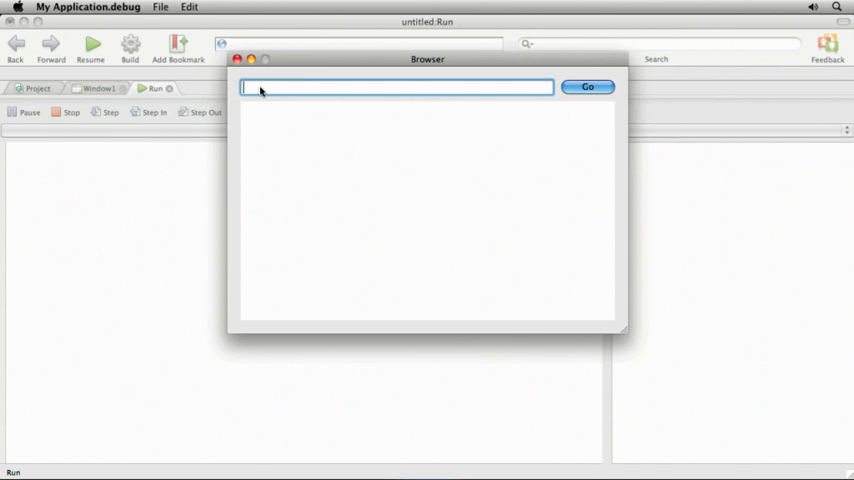
mouse_move(524, 298)
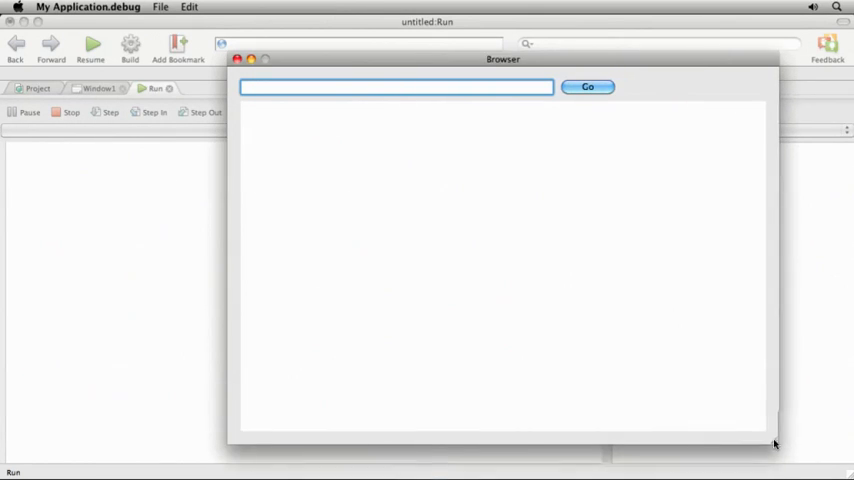
left_click_drag(774, 444, 622, 398)
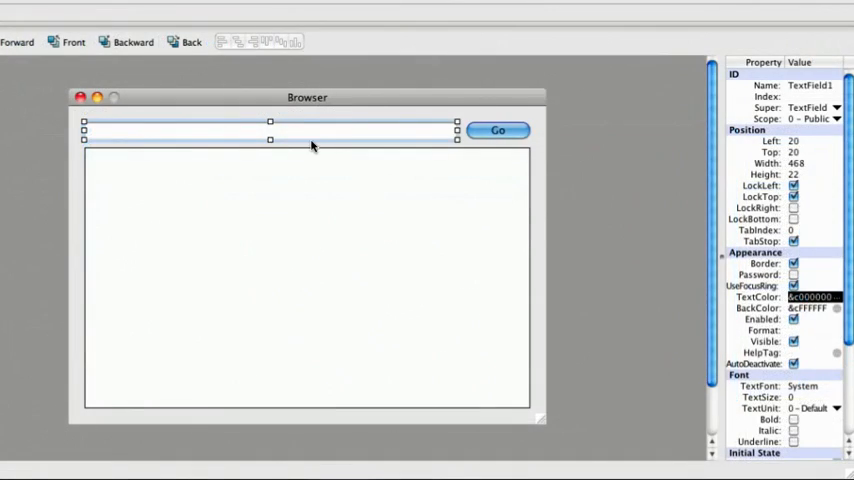
scroll("down", 3)
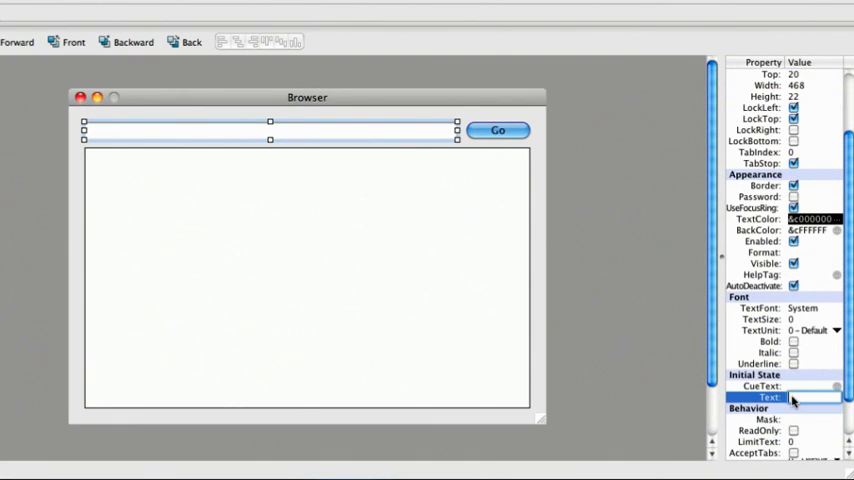
type("http://")
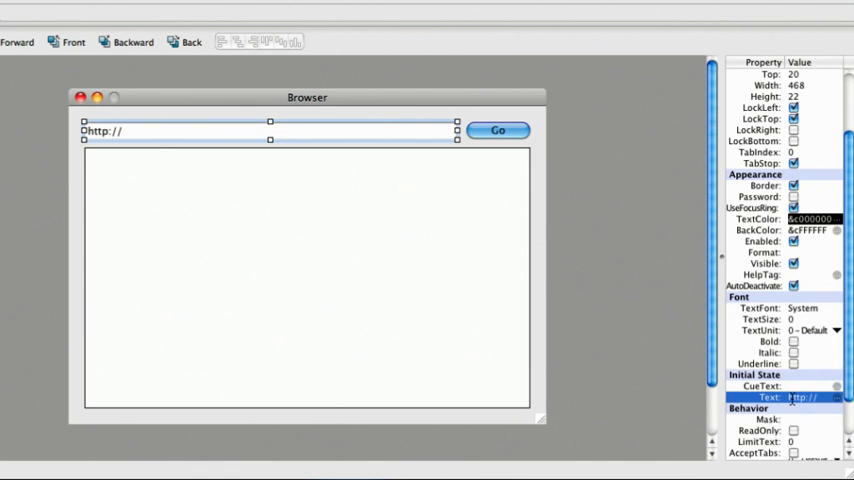
left_click(496, 130)
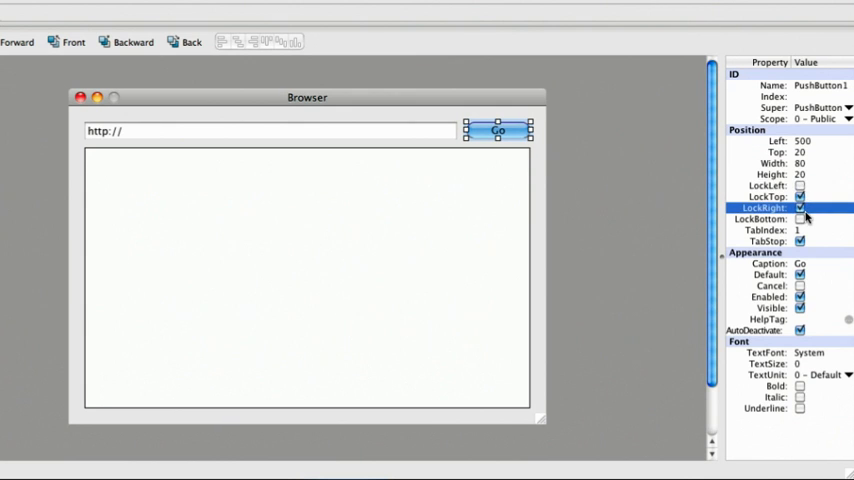
Step: Lock PushButton1 to the right edge only and add LockRight to TextField1
left_click(270, 132)
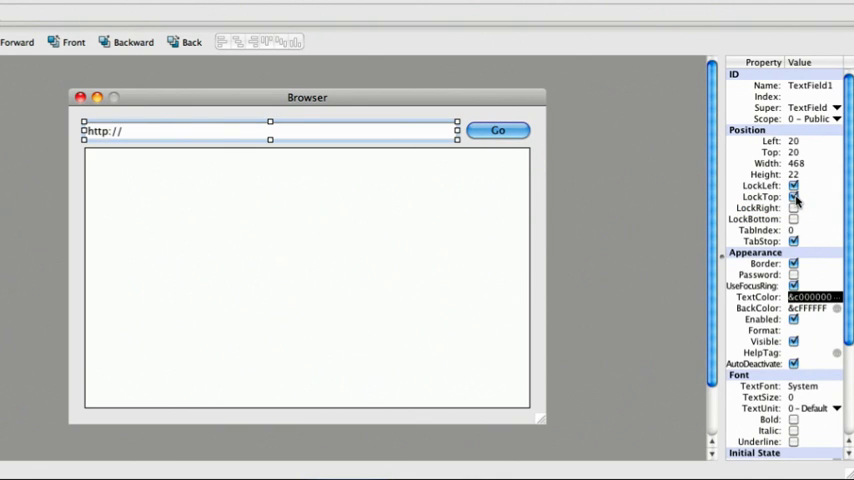
left_click(792, 208)
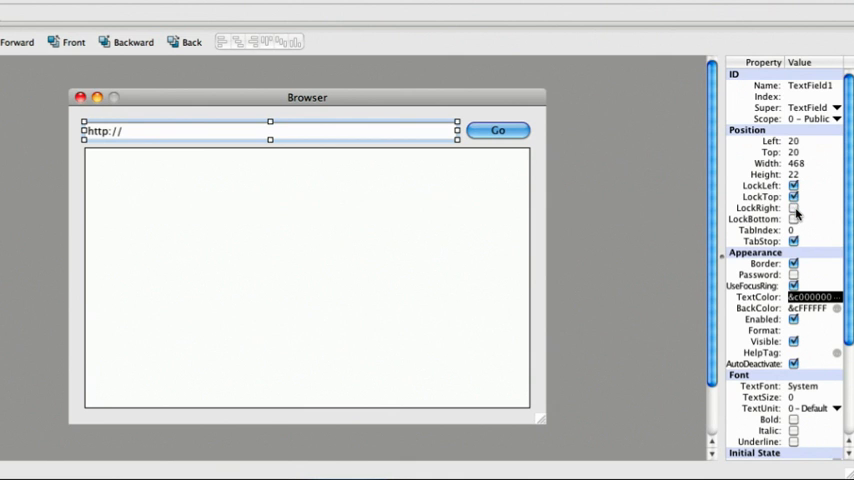
left_click(780, 208)
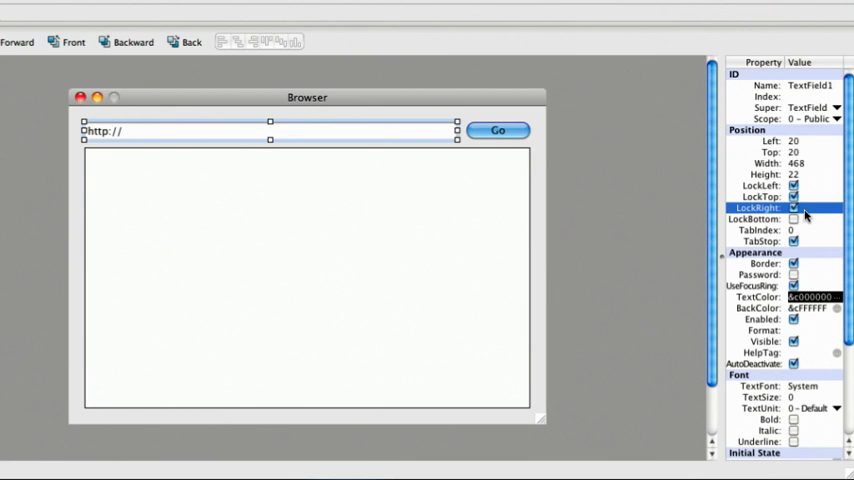
left_click(308, 280)
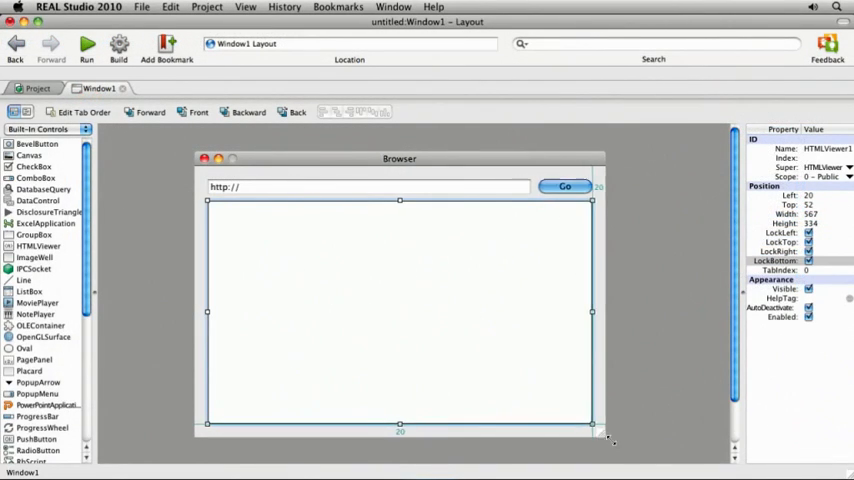
Step: Fit HTMLViewer1 within the window margins and lock it on all four sides
left_click_drag(608, 440, 556, 412)
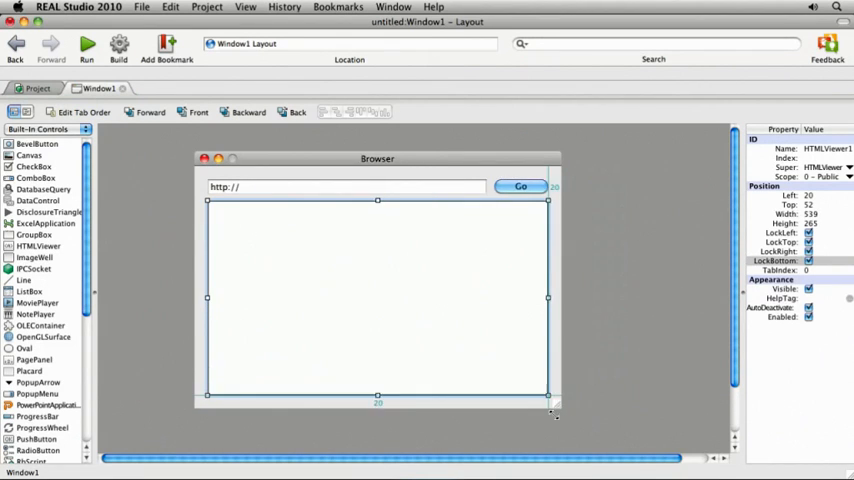
left_click_drag(548, 398, 604, 436)
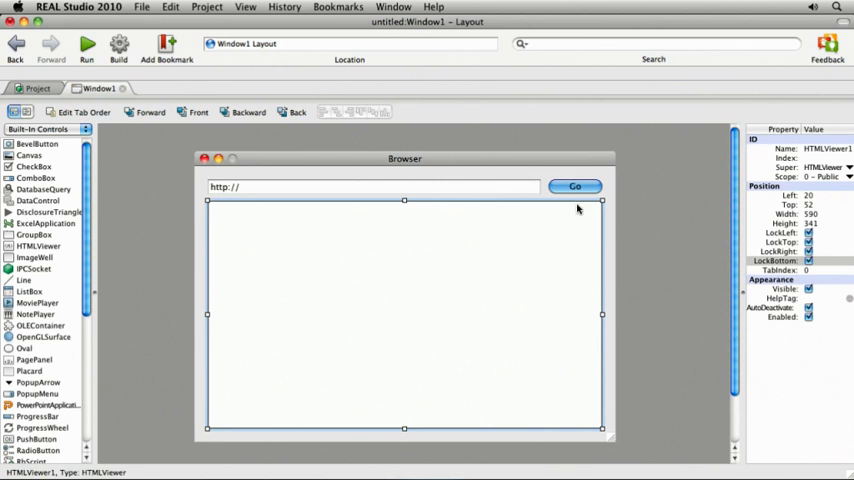
left_click(574, 186)
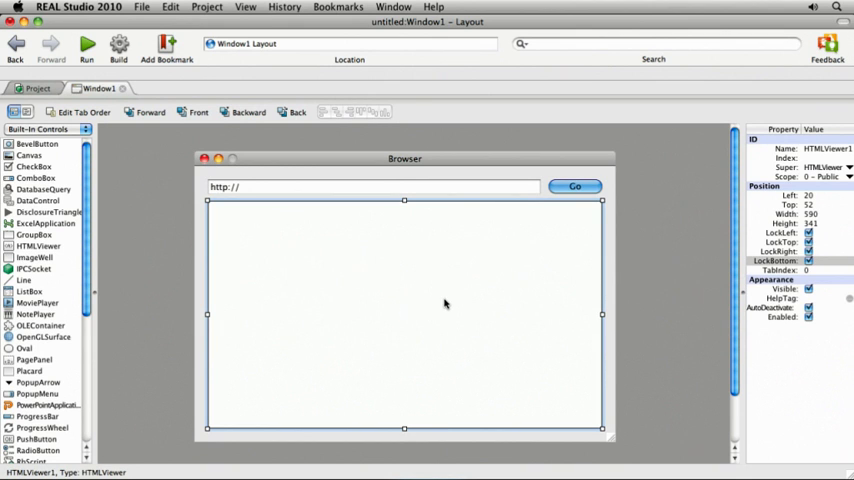
mouse_move(450, 298)
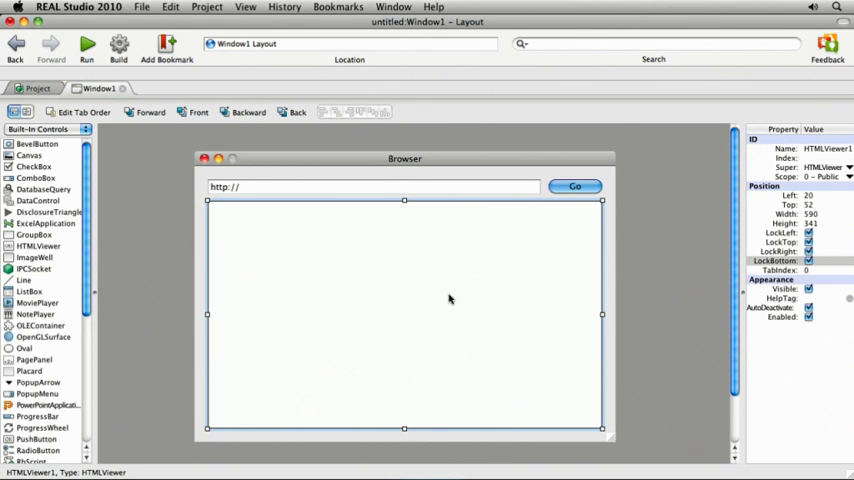
left_click(572, 186)
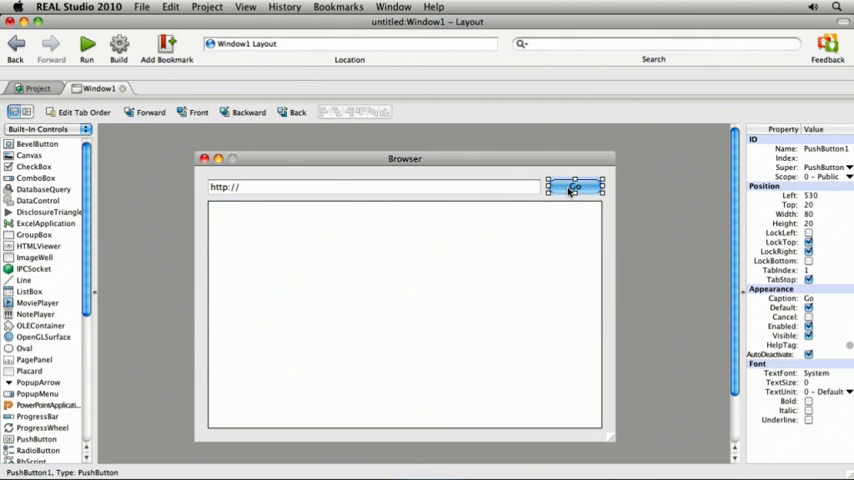
Step: Open PushButton1's code, browse its event handlers and settle on the Action event
double_click(570, 188)
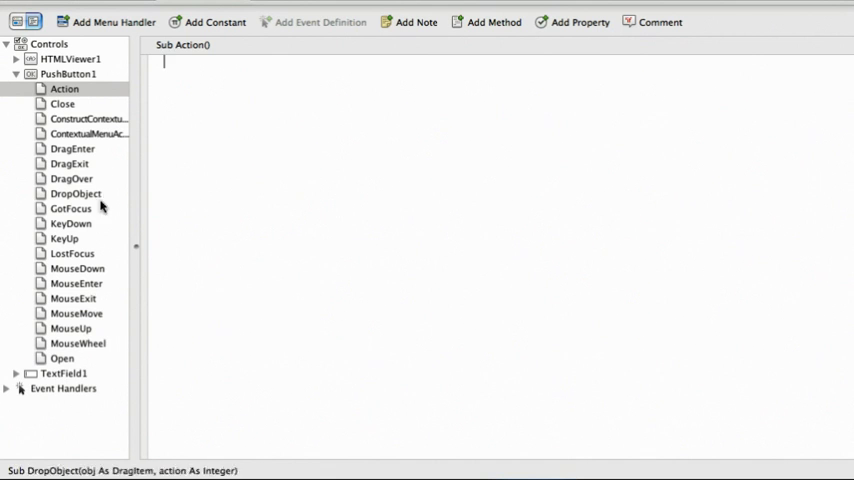
left_click(78, 118)
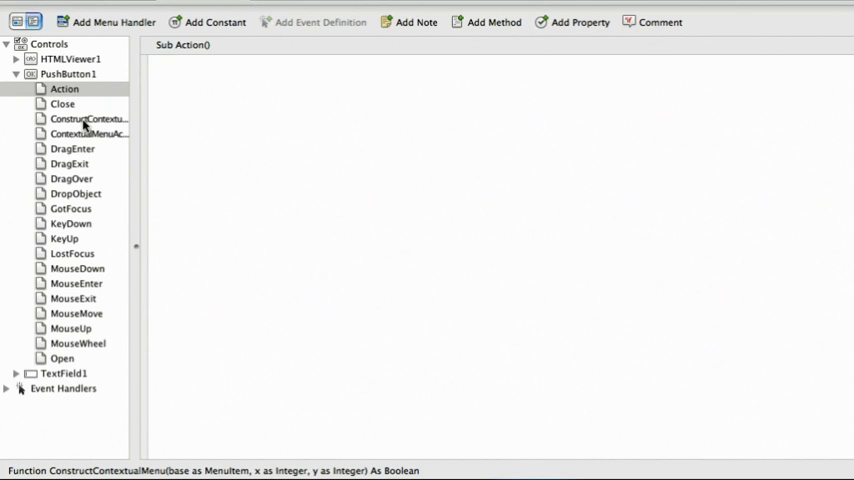
left_click(52, 104)
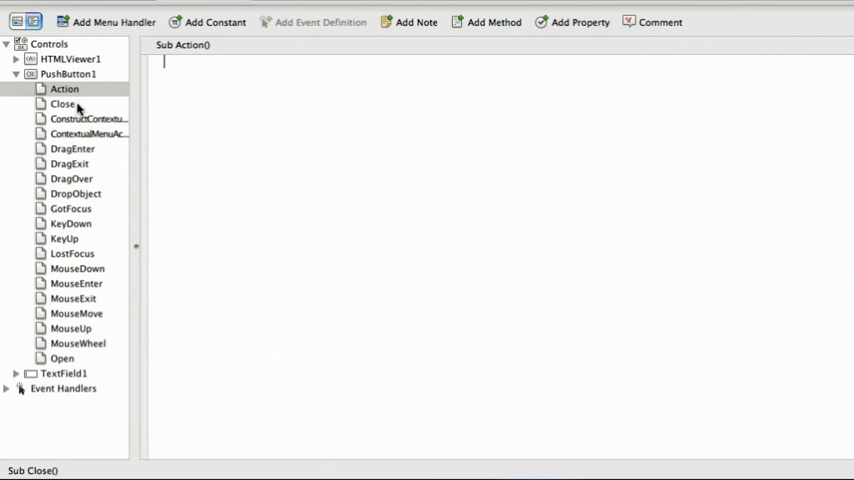
left_click(64, 88)
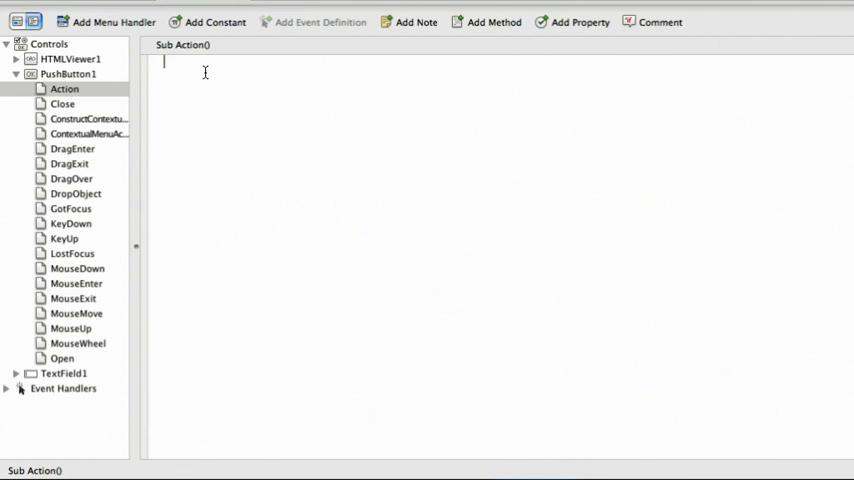
Step: Enter HTMLViewer1.LoadURL in the Action event via autocomplete and bring up its context options
type("htmlViewer")
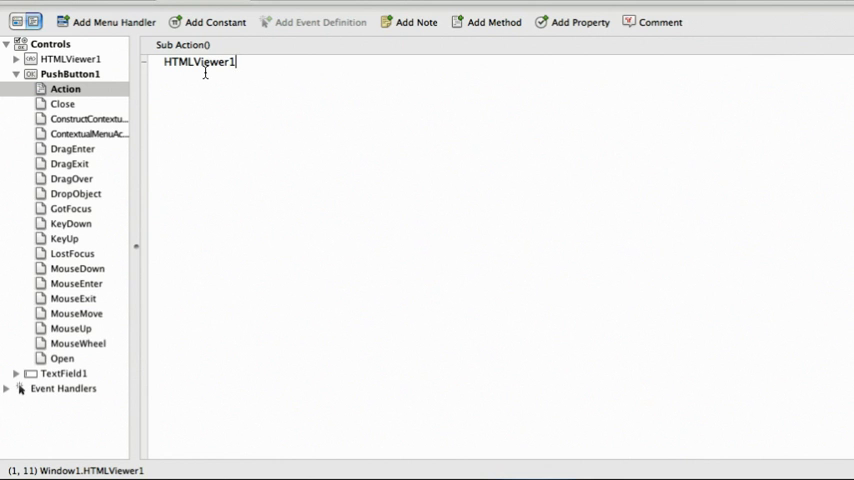
type(".")
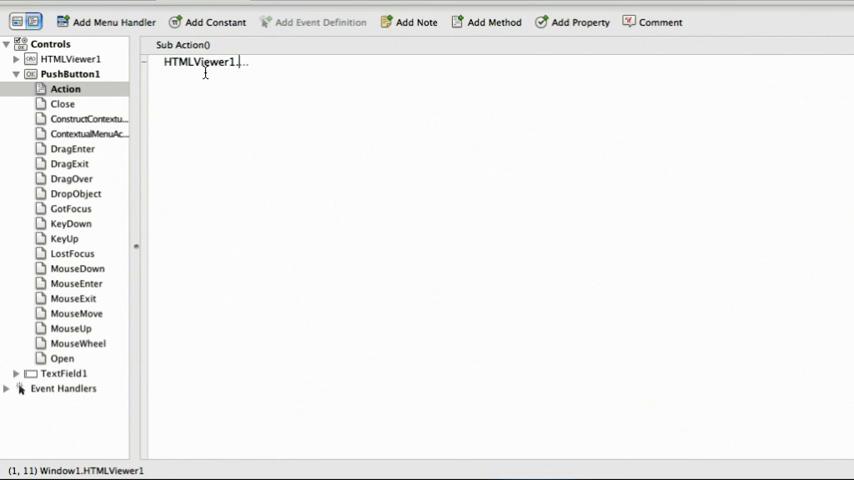
type("lo")
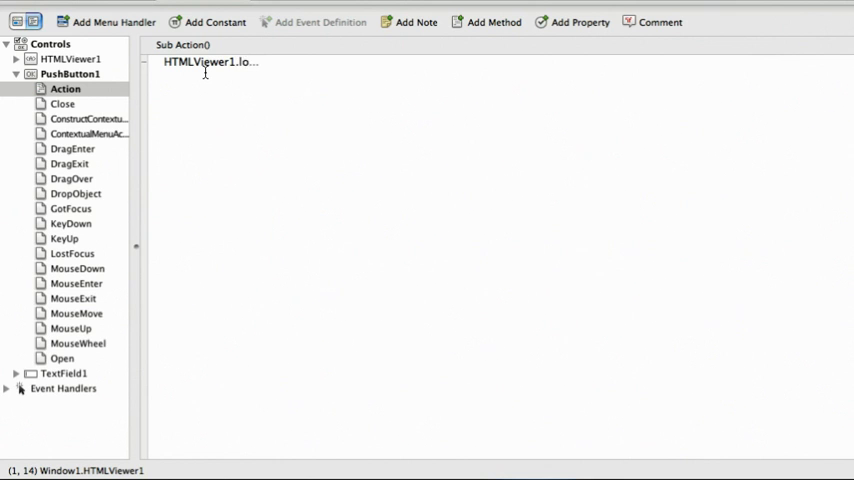
type("ad")
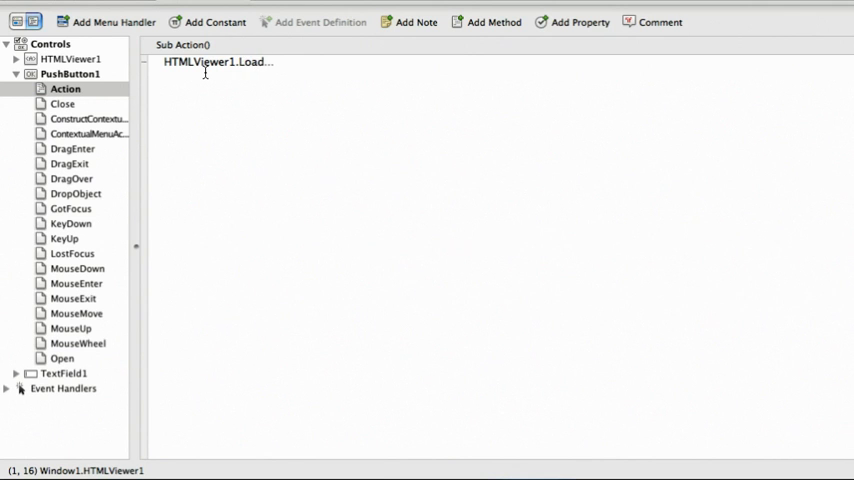
type("uRL")
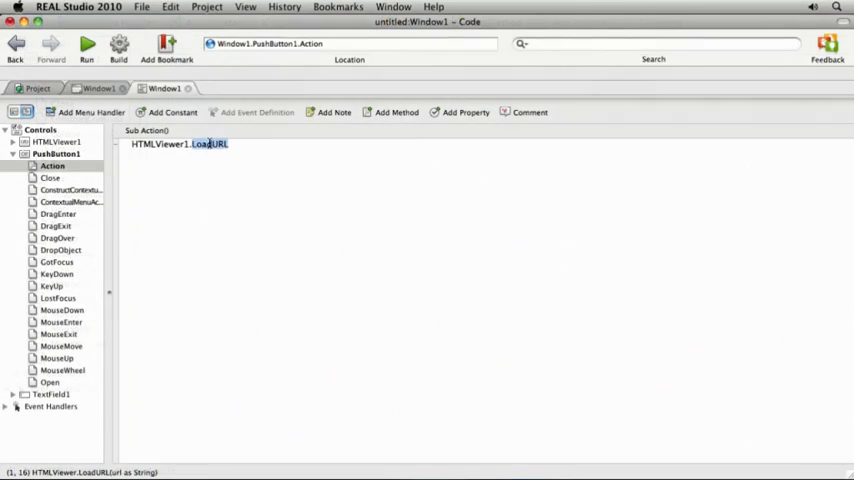
right_click(208, 144)
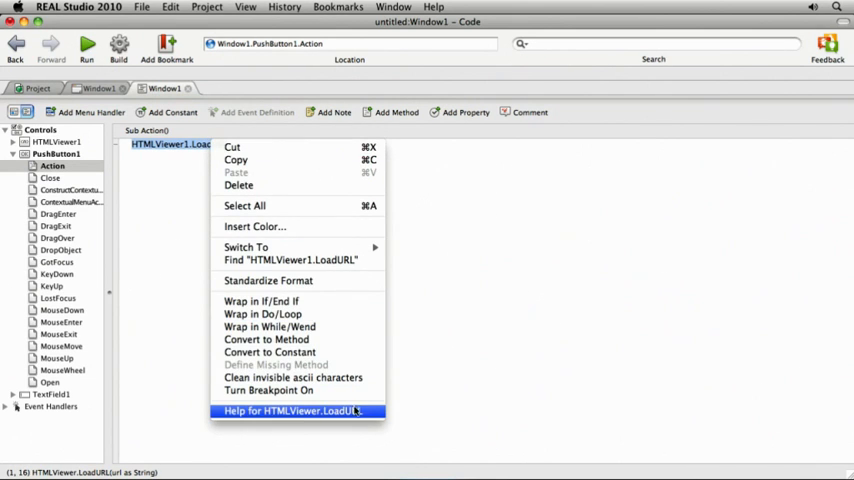
Step: Open the language reference page for HTMLViewer.LoadURL
left_click(288, 418)
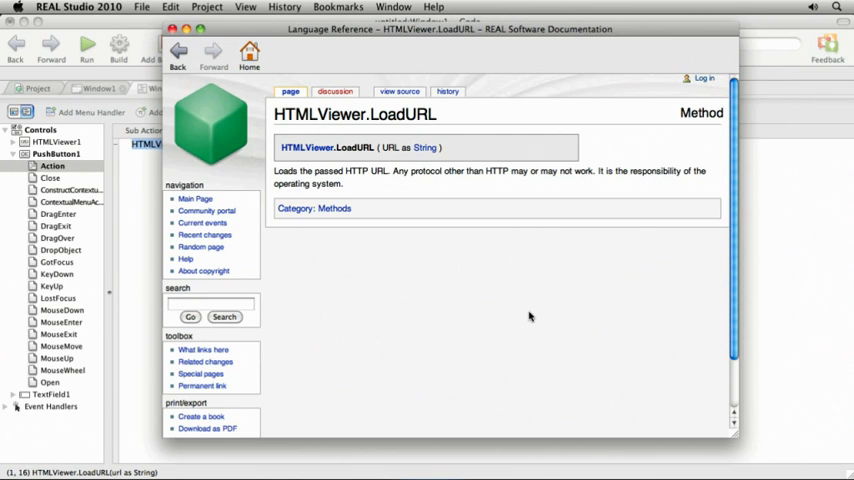
mouse_move(360, 152)
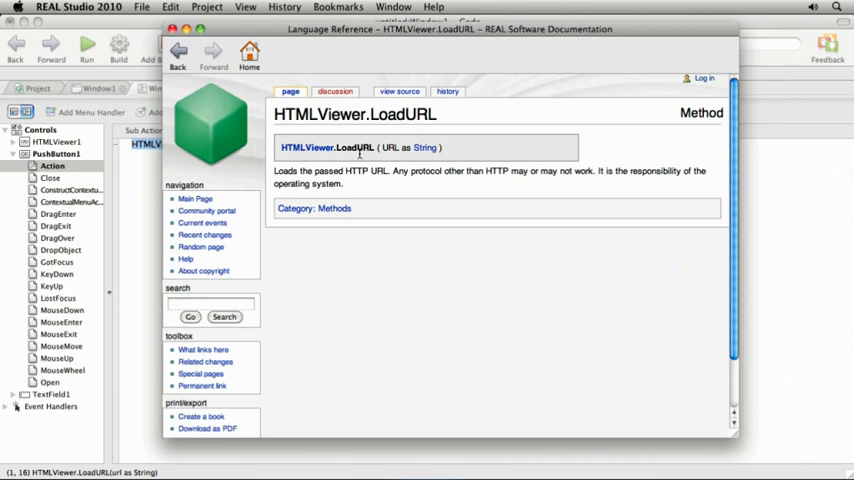
mouse_move(424, 148)
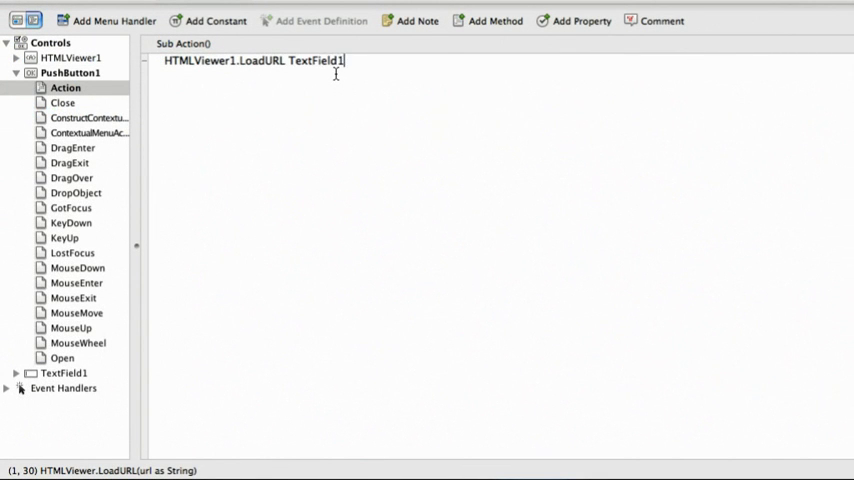
Step: Make the Go handler read HTMLViewer1.LoadURL TextField1.Text and start a debug run
type(".Text")
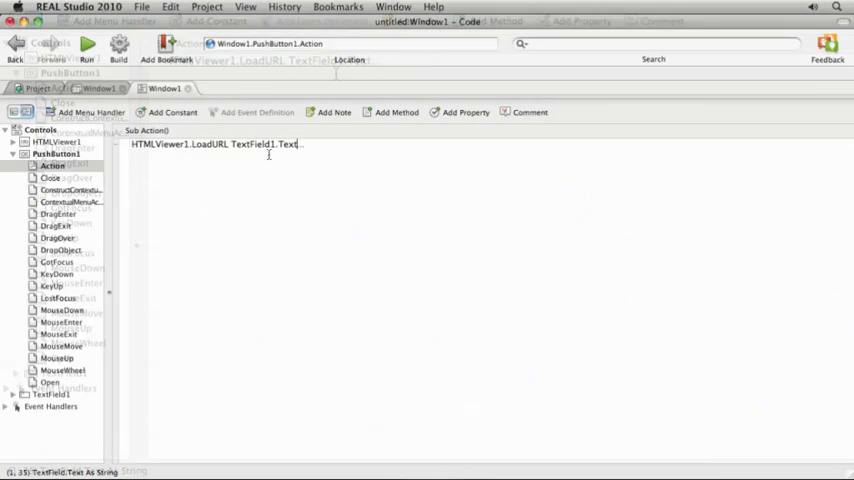
left_click(94, 48)
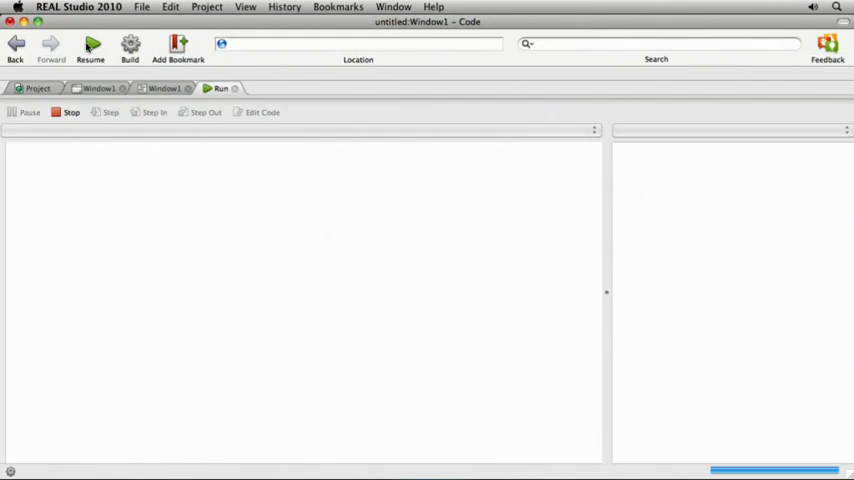
left_click(96, 44)
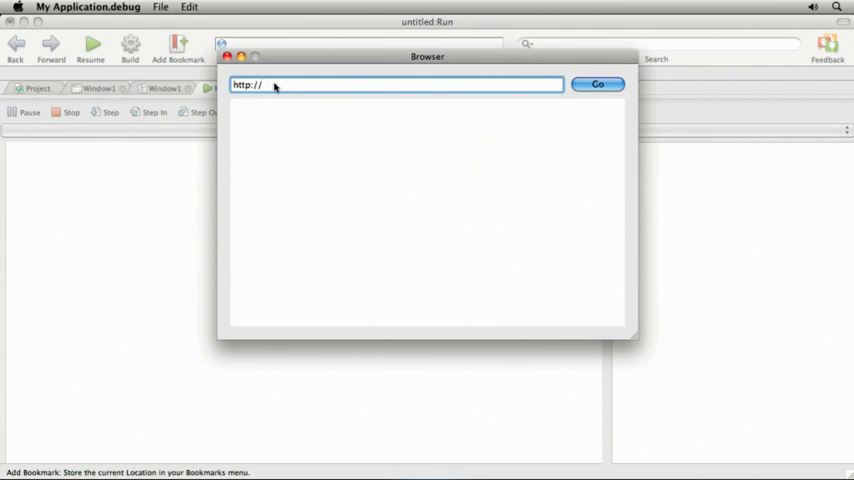
type("www.rea")
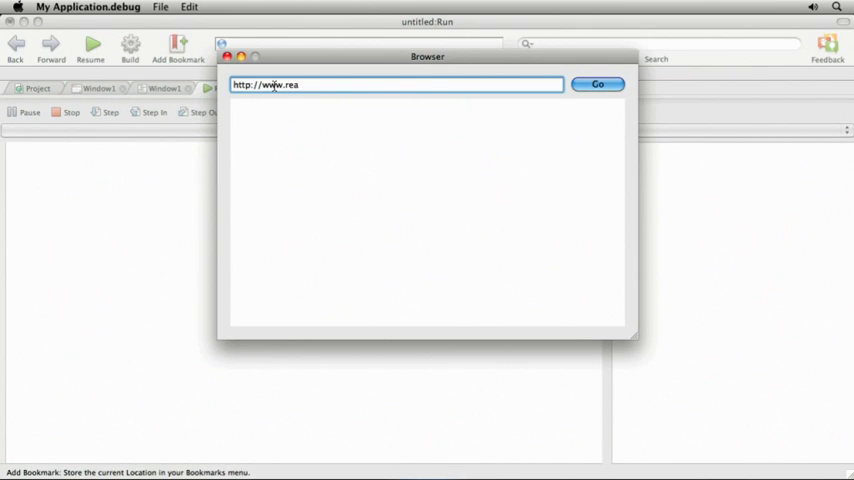
type("lsoftware")
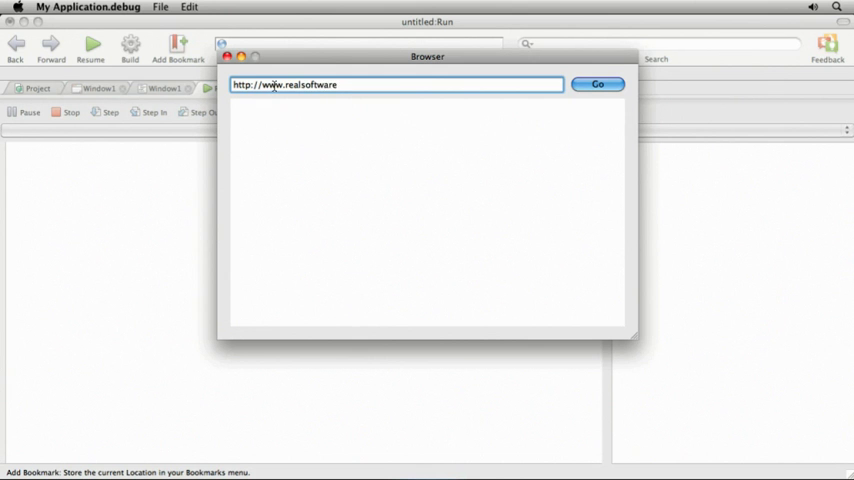
type(".com")
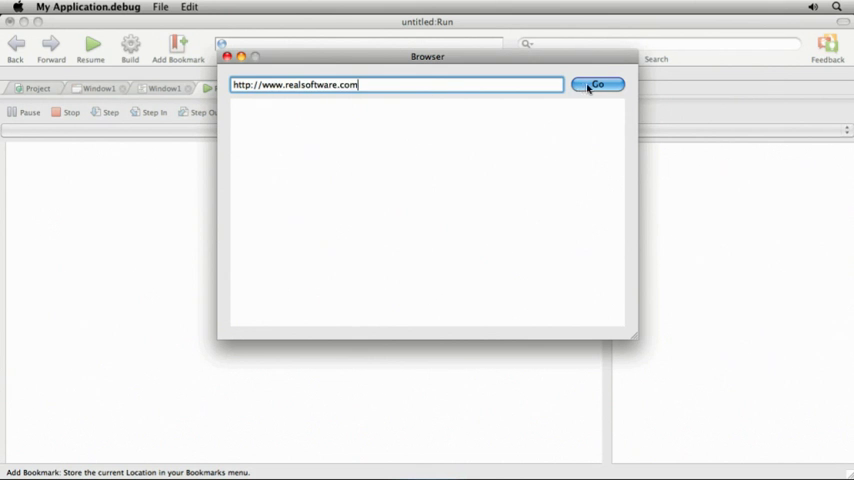
left_click(604, 84)
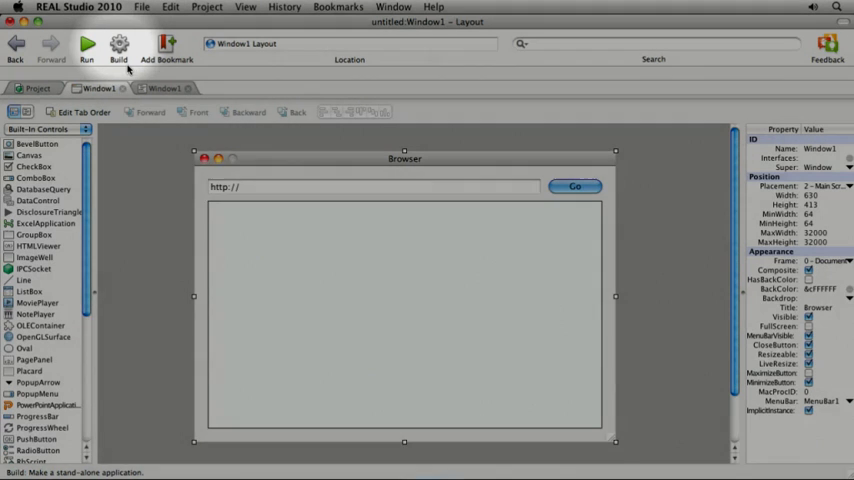
Step: Reach Build Settings from the Project menu, then load the address in the Windows build
left_click(212, 8)
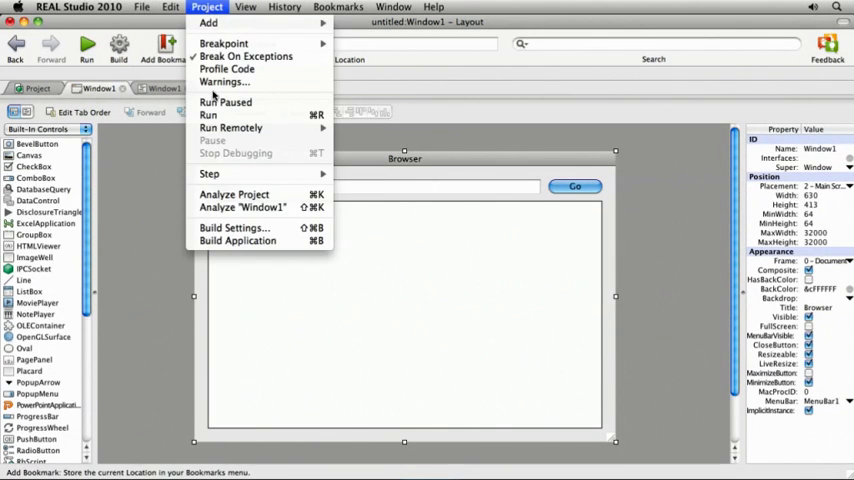
mouse_move(234, 228)
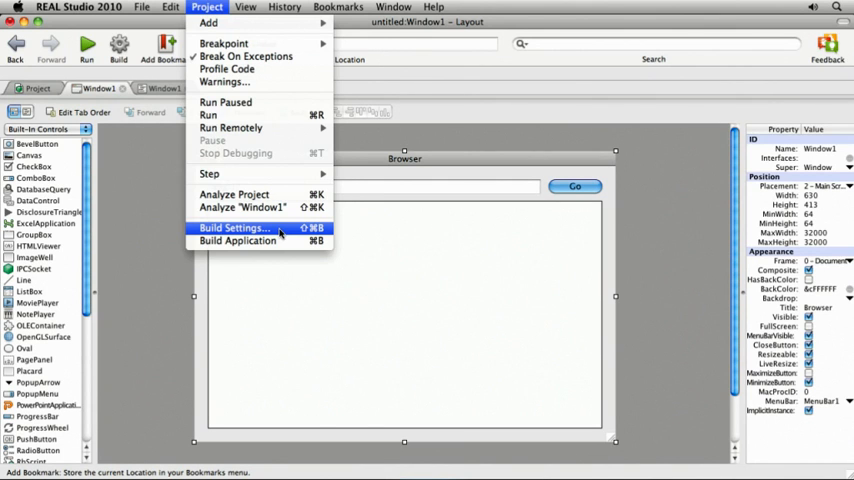
left_click(234, 228)
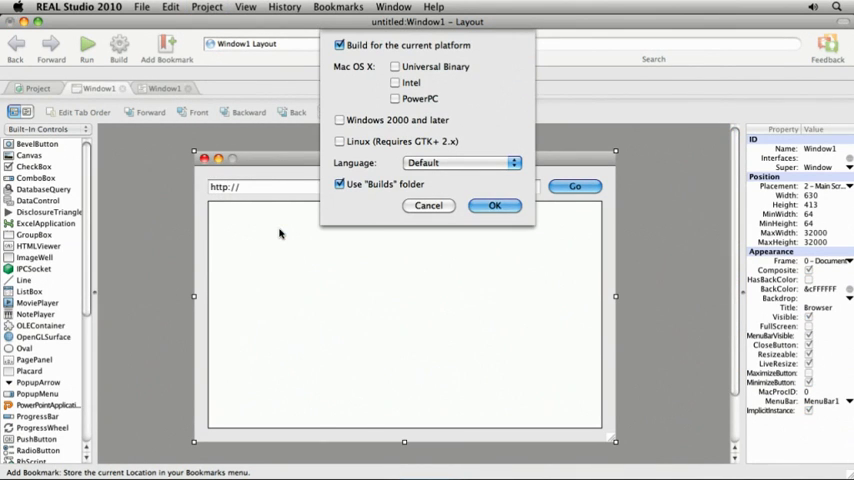
mouse_move(380, 188)
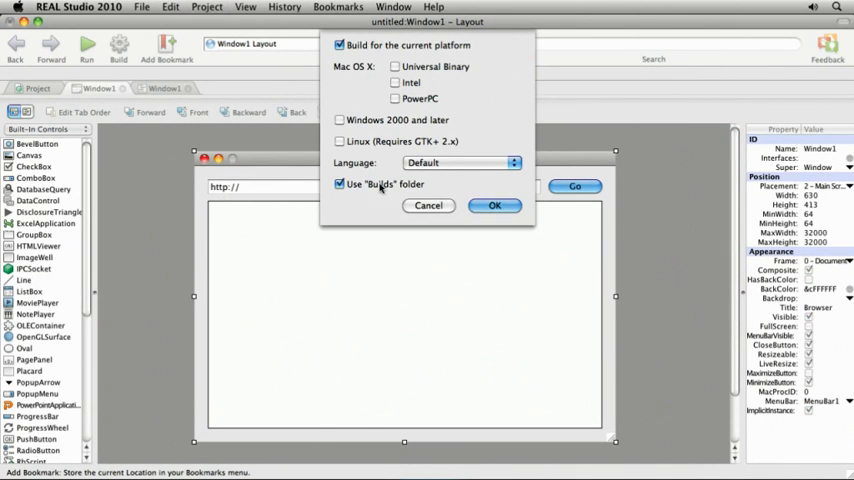
mouse_move(468, 144)
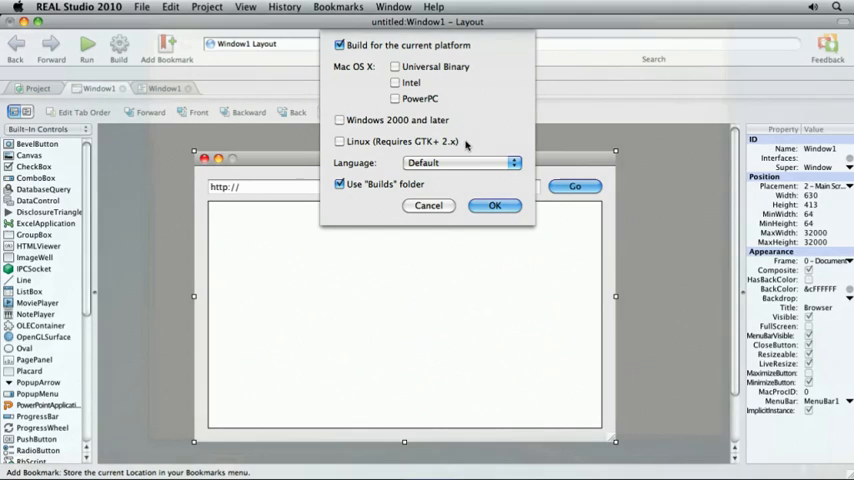
left_click(494, 204)
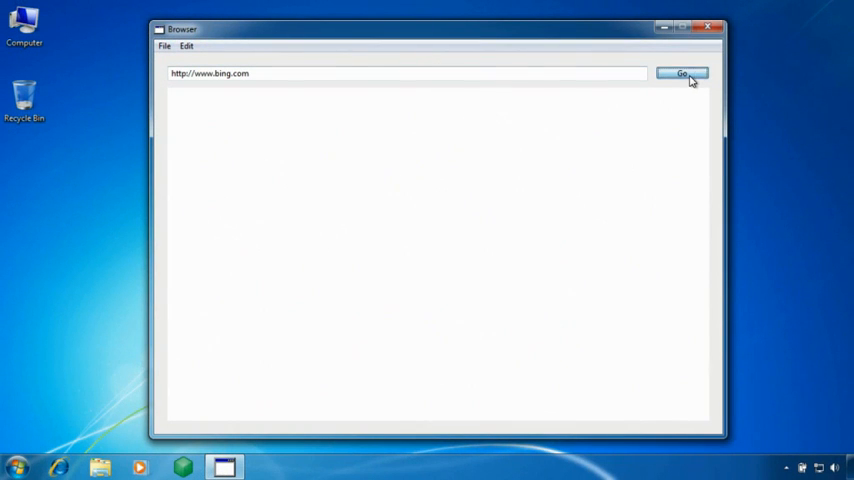
left_click(684, 78)
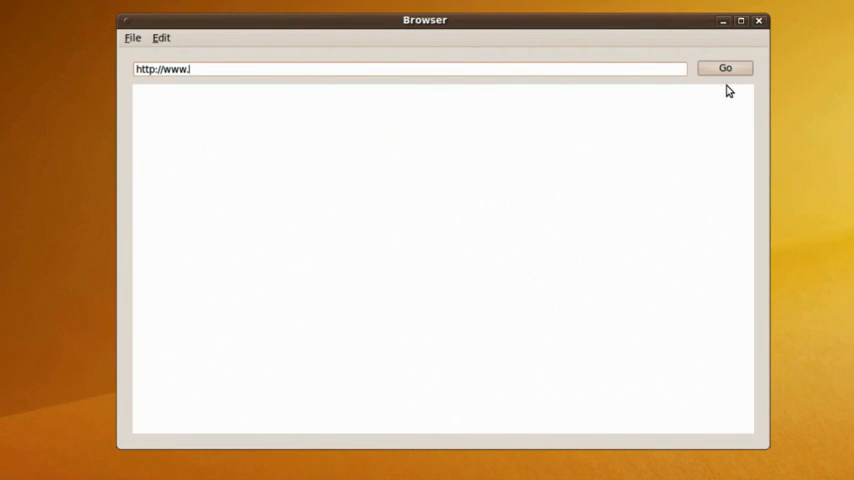
type("google")
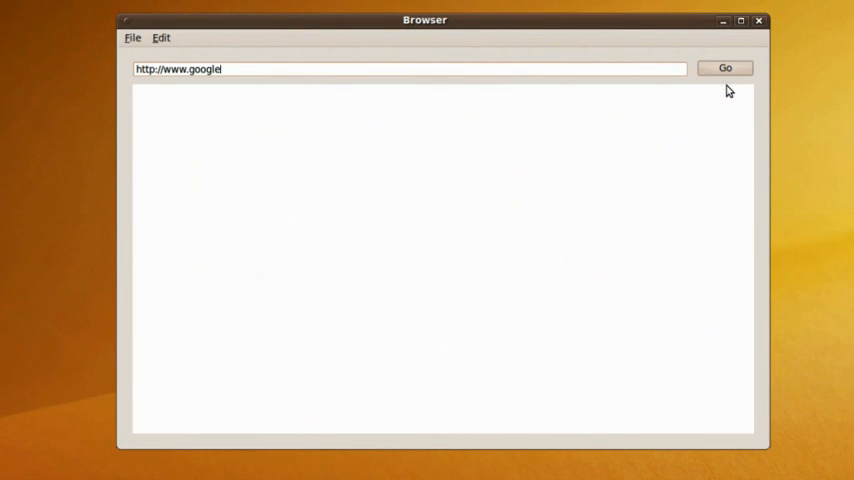
type(".com")
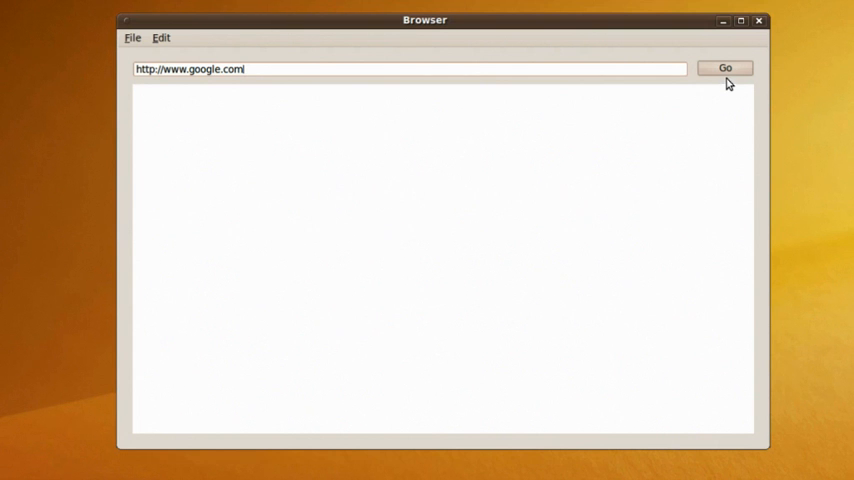
left_click(726, 68)
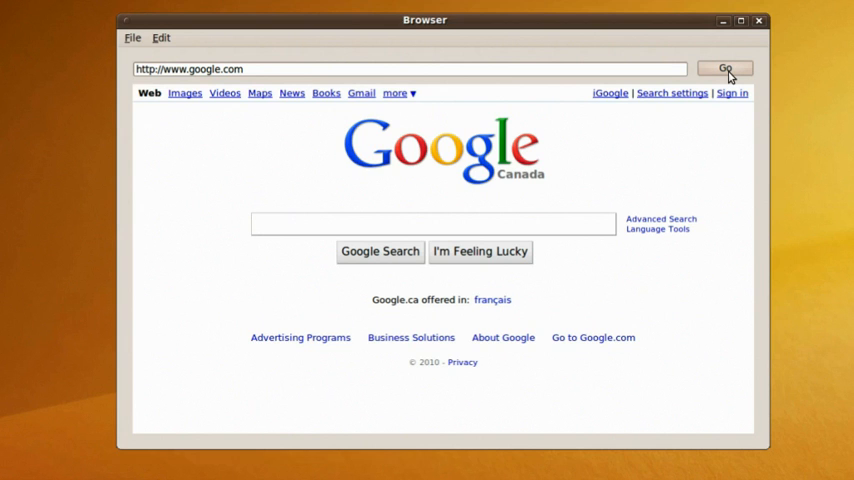
Step: Show the REAL Studio forums board index page
left_click(728, 64)
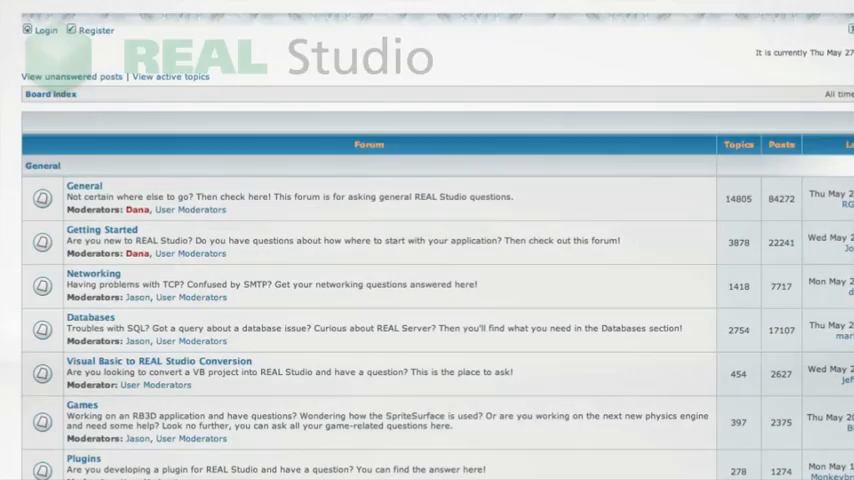